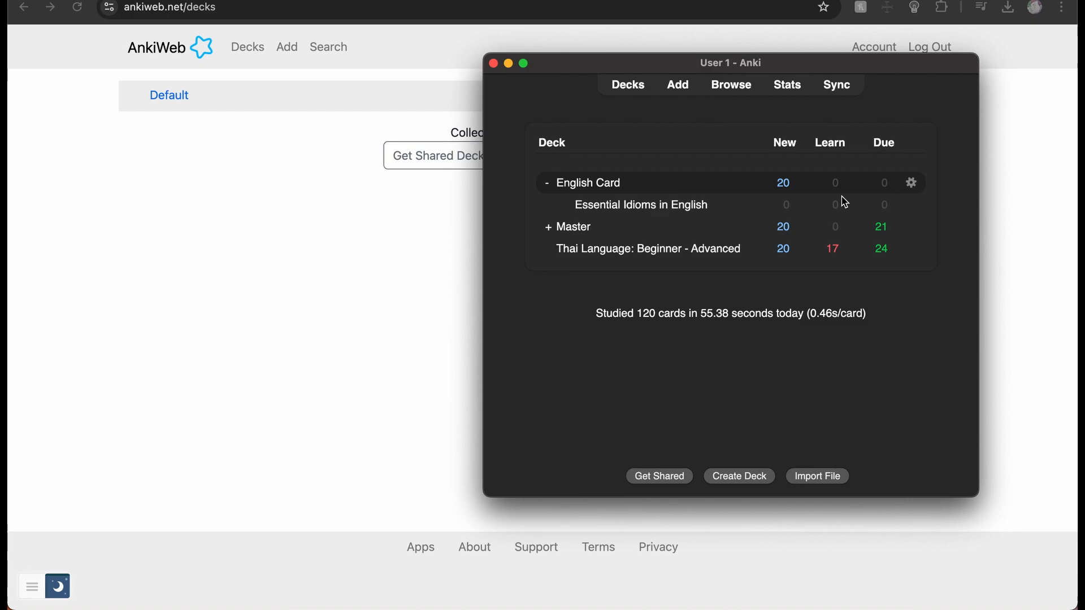
mouse_move(782, 227)
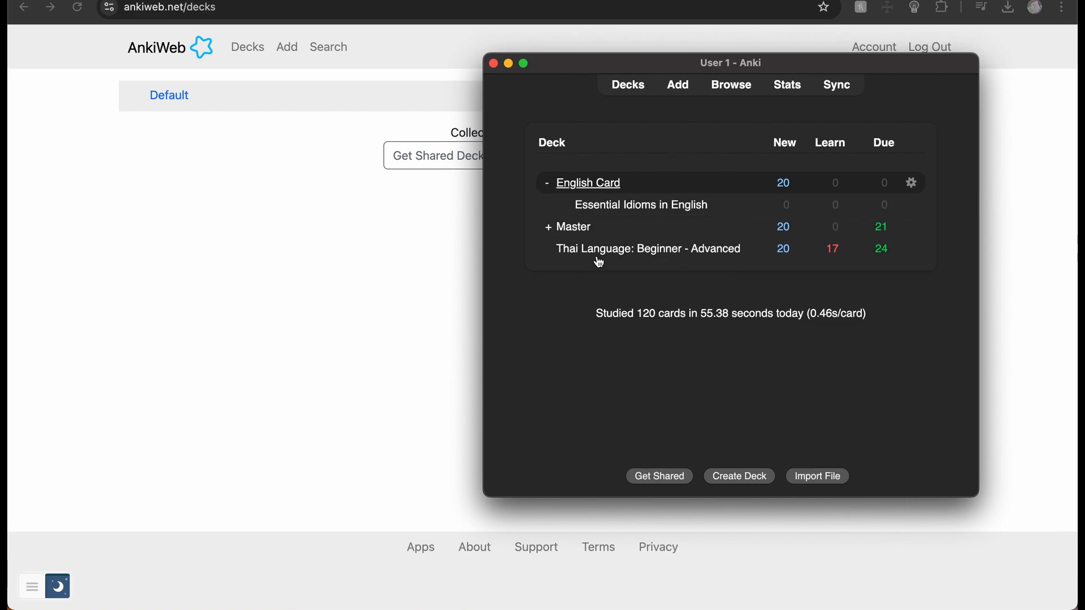
mouse_move(732, 85)
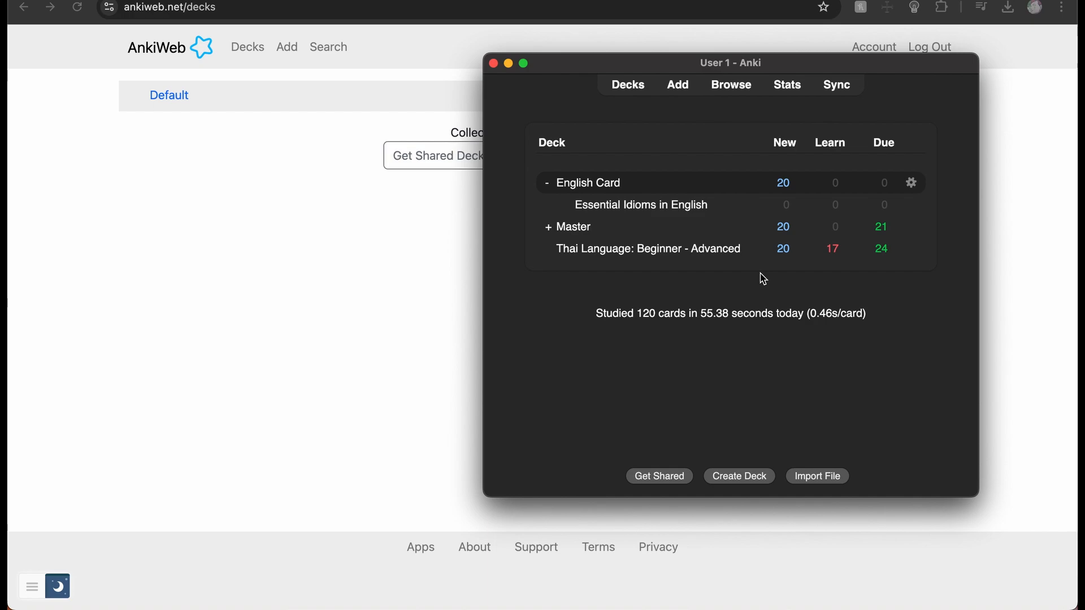
mouse_move(787, 322)
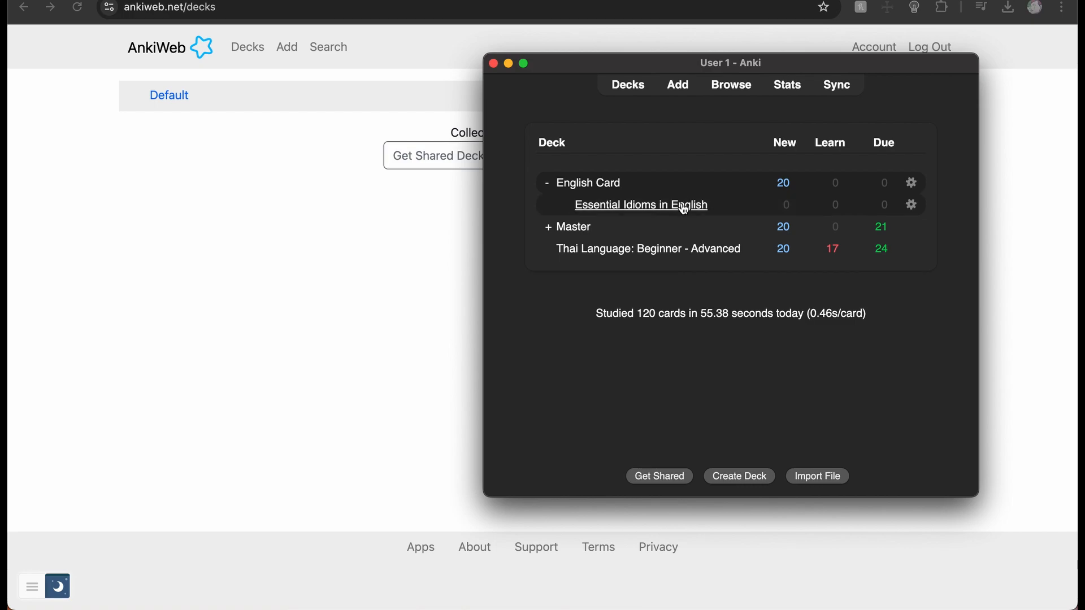
mouse_move(836, 85)
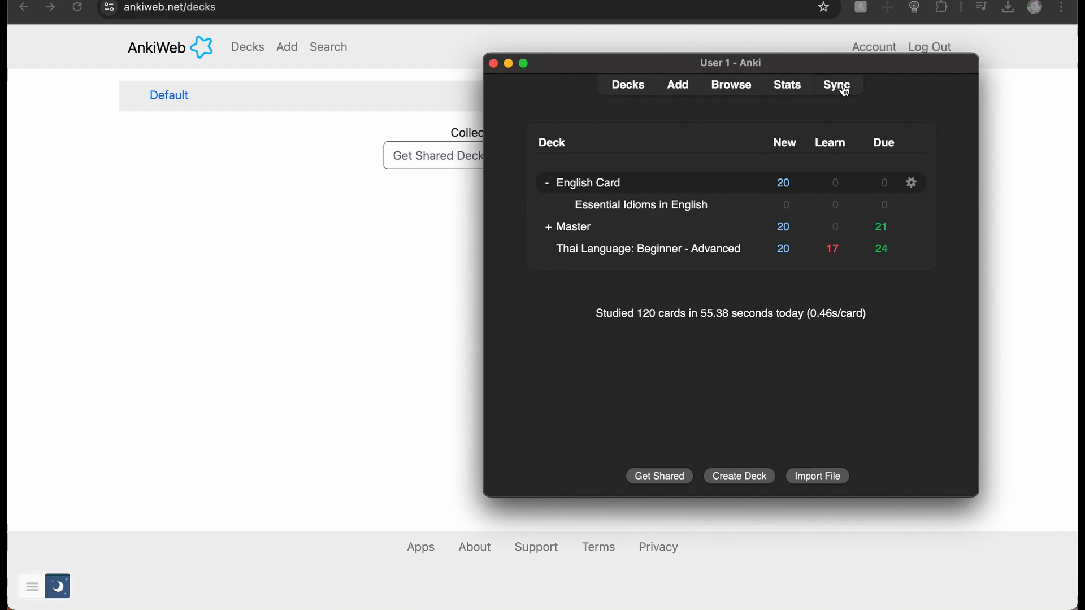
mouse_move(838, 85)
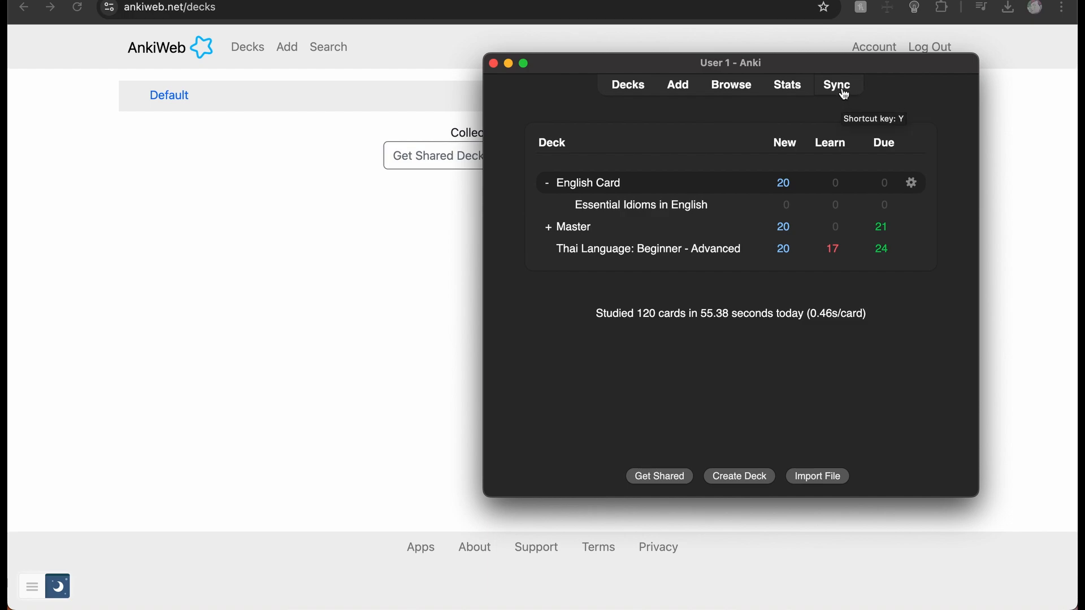
Step: Sync the collection with AnkiWeb and dismiss the Media Sync Log reporting 425 files added
click(836, 85)
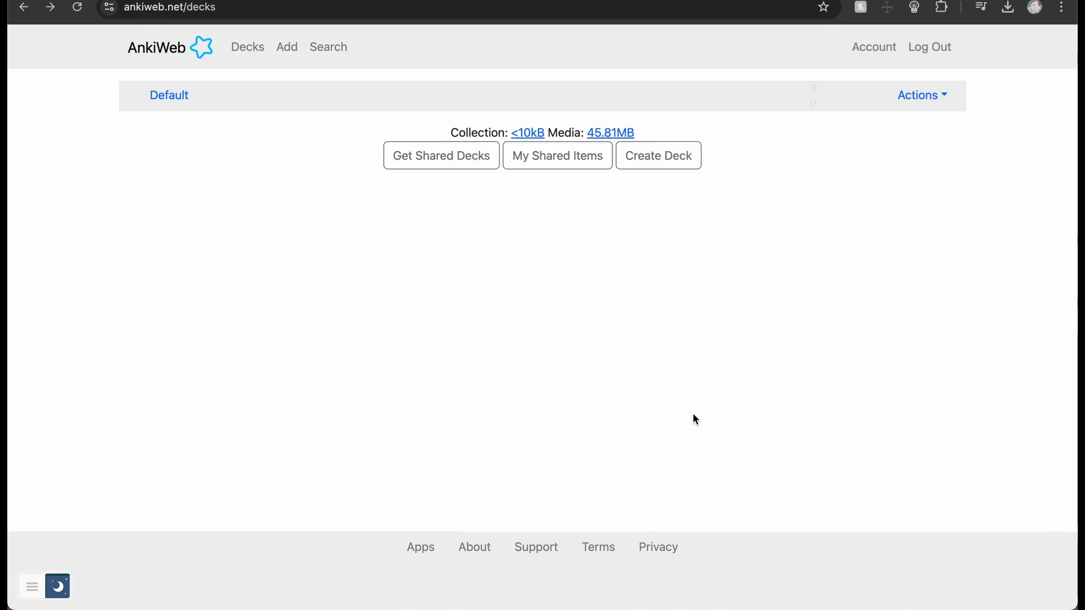
mouse_move(221, 247)
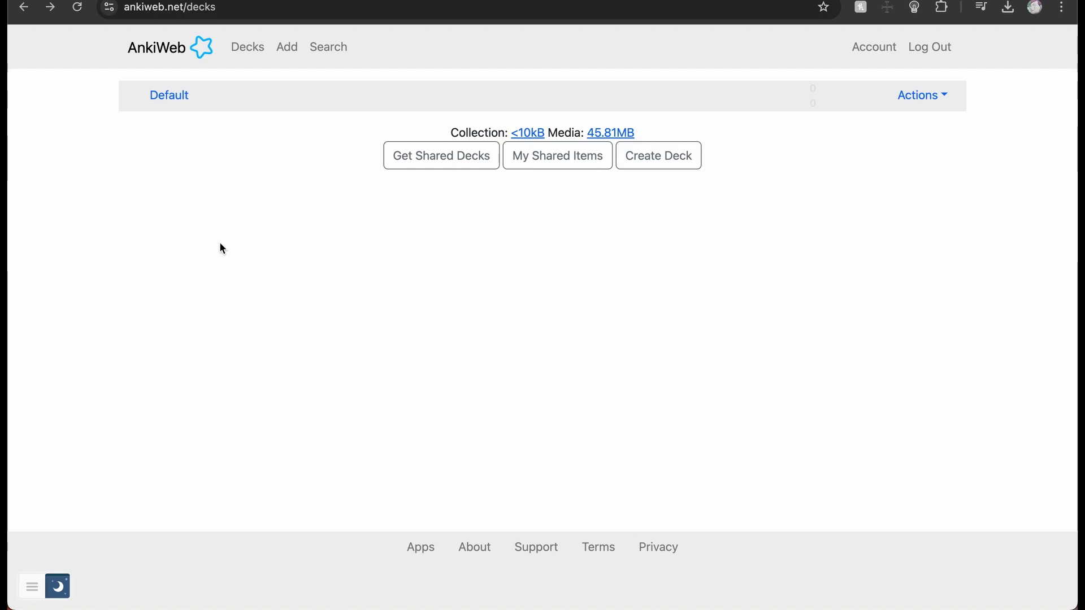
mouse_move(289, 247)
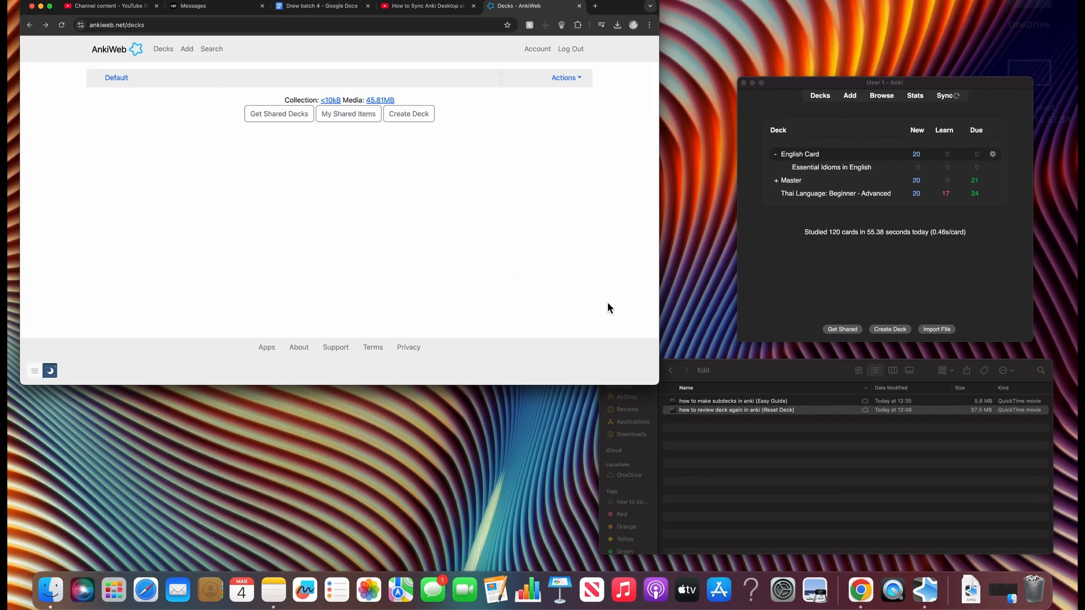
click(944, 95)
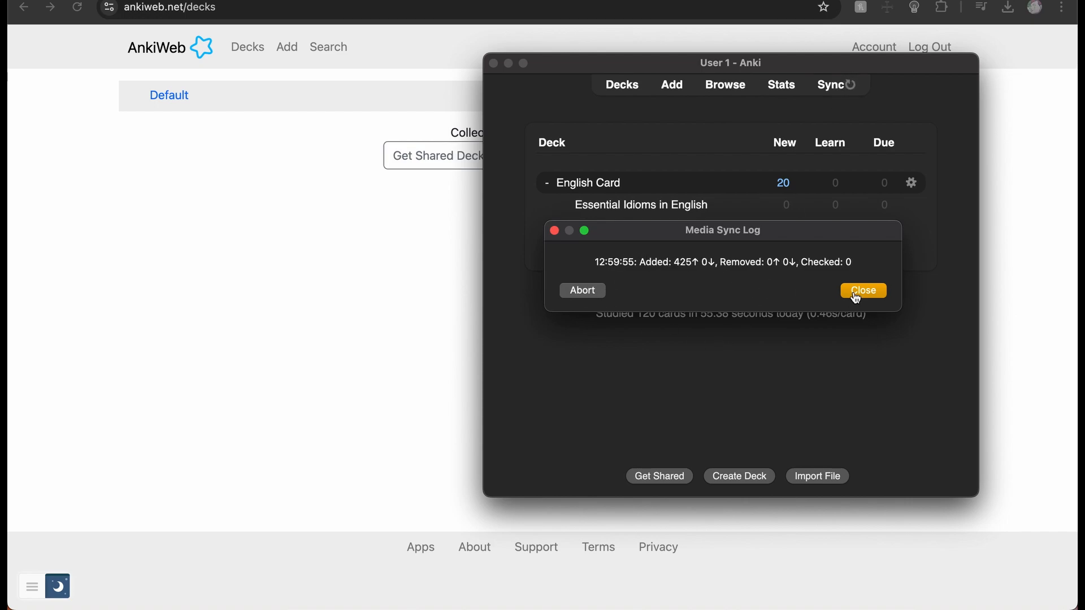
click(862, 291)
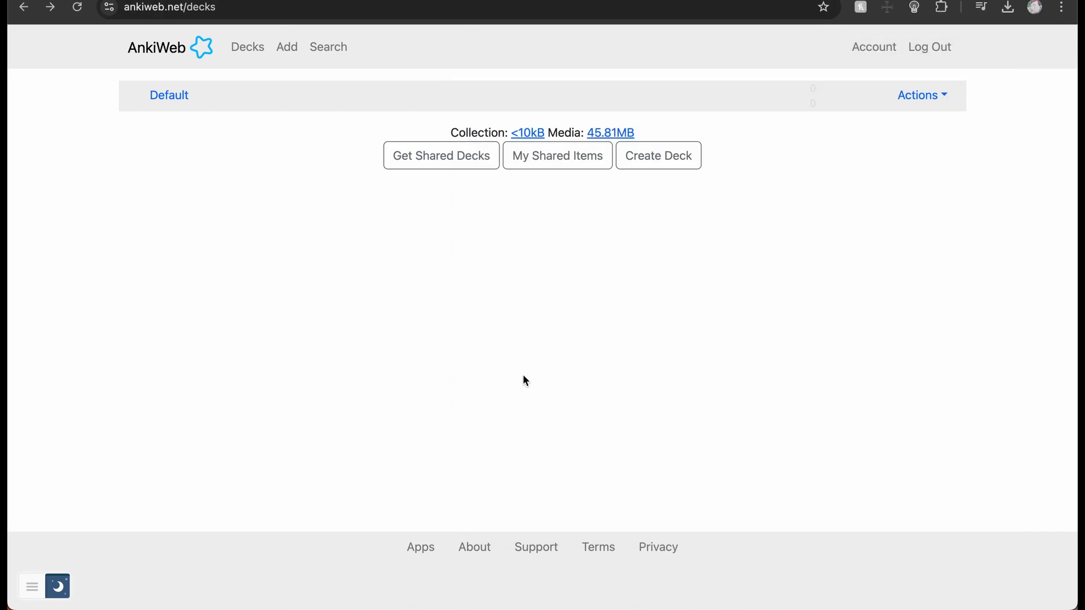
mouse_move(444, 407)
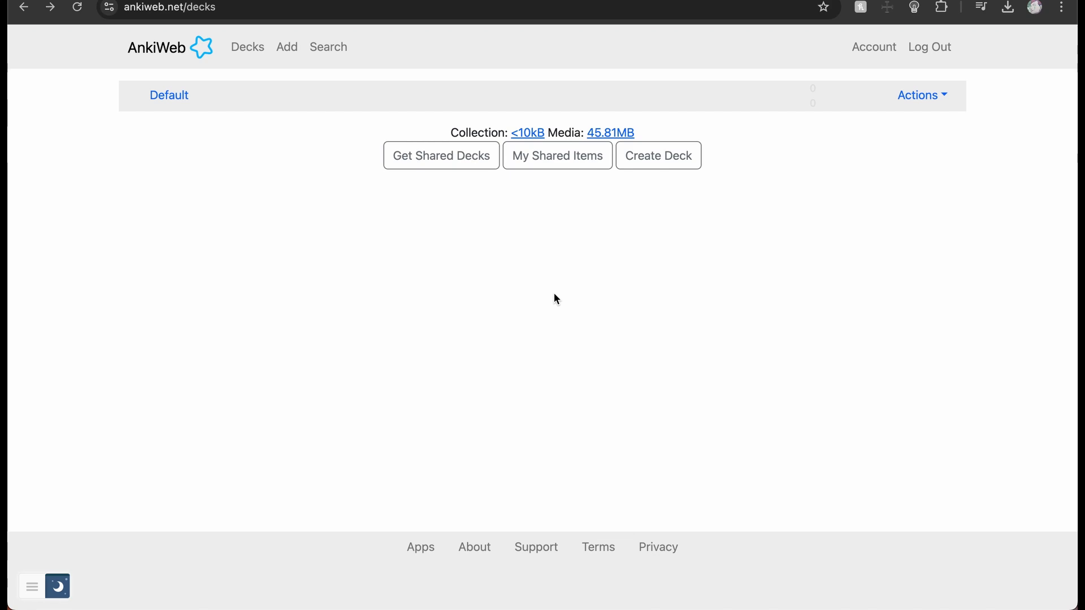
mouse_move(603, 261)
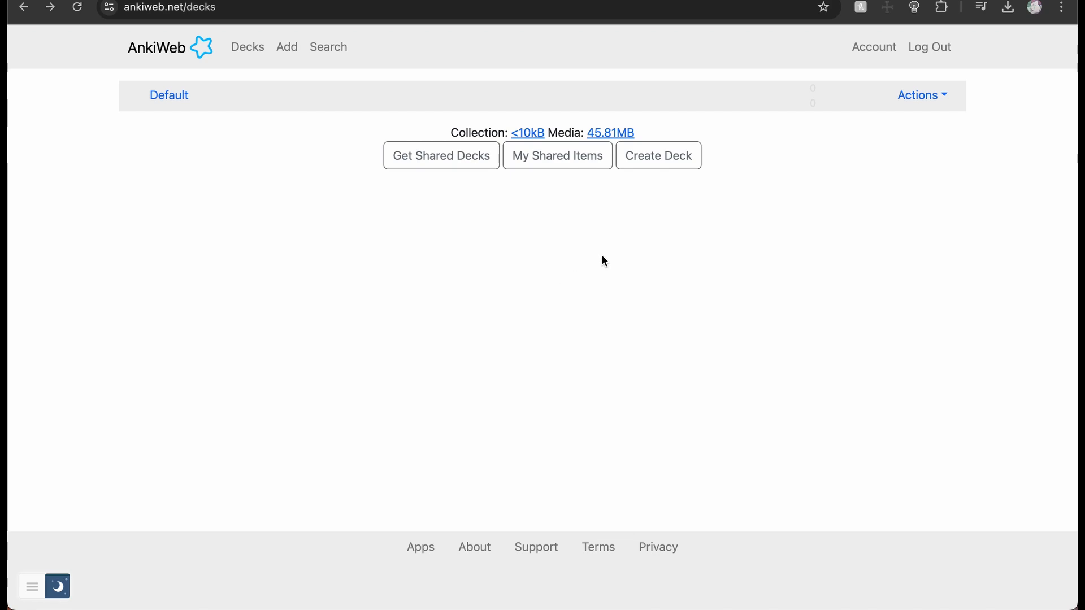
mouse_move(206, 259)
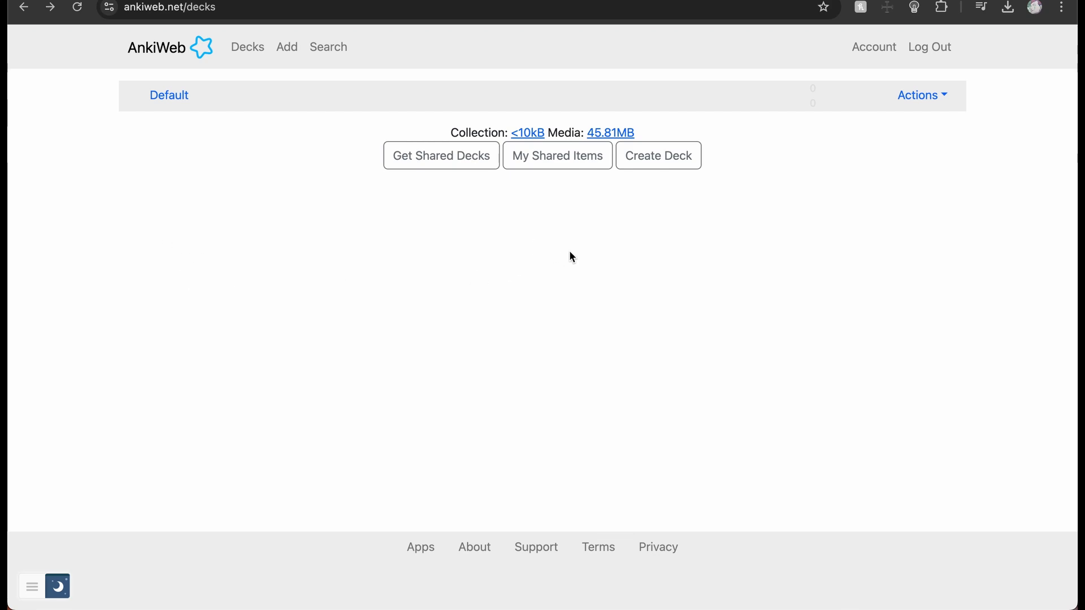
mouse_move(513, 159)
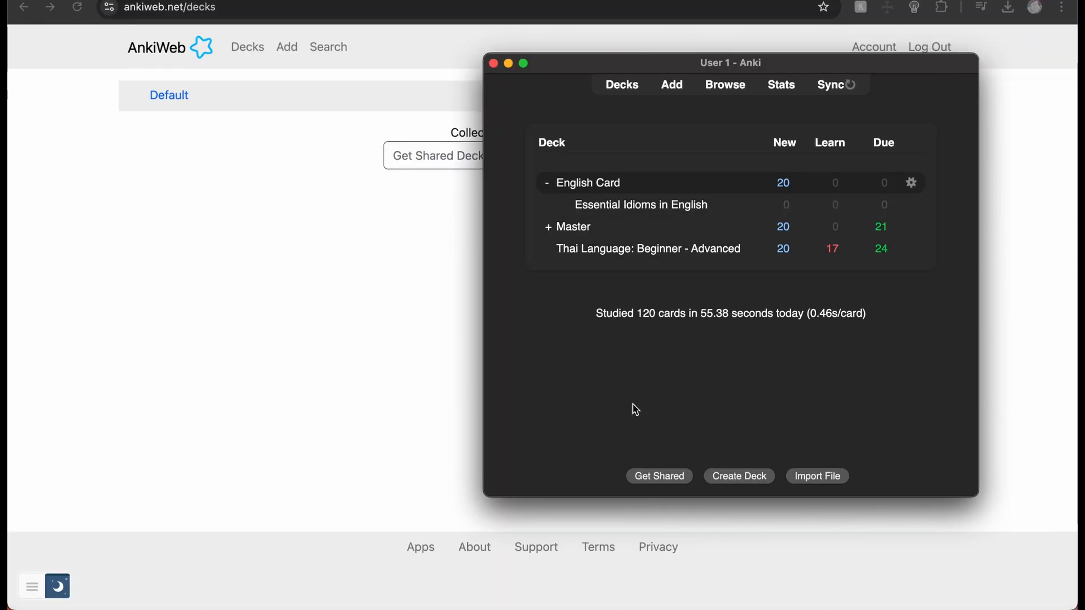
Step: Reopen the Media Sync Log from the Sync indicator, showing 1212 media files added
click(833, 85)
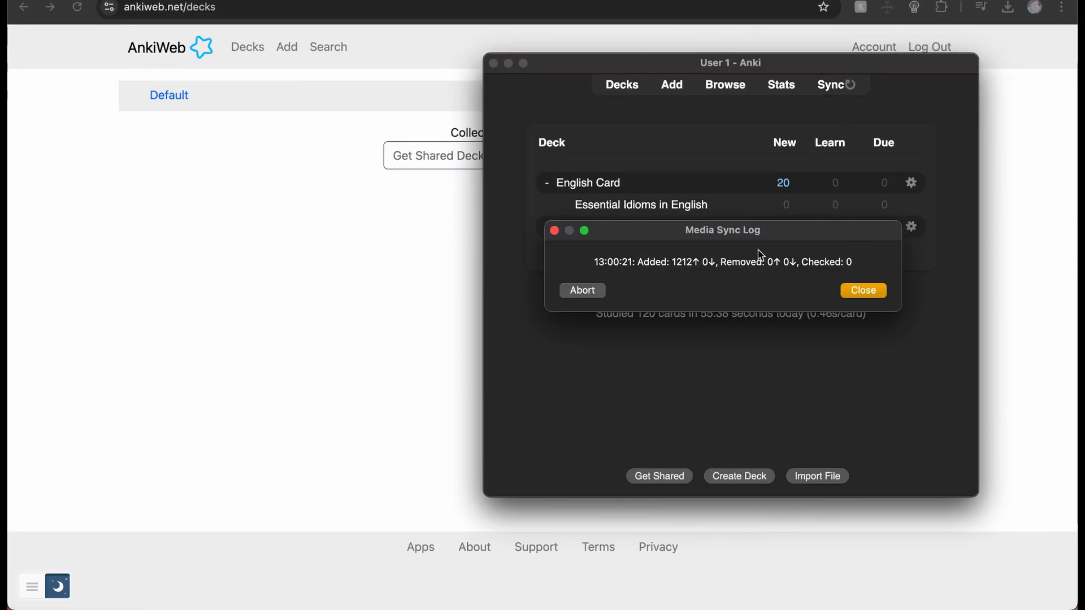